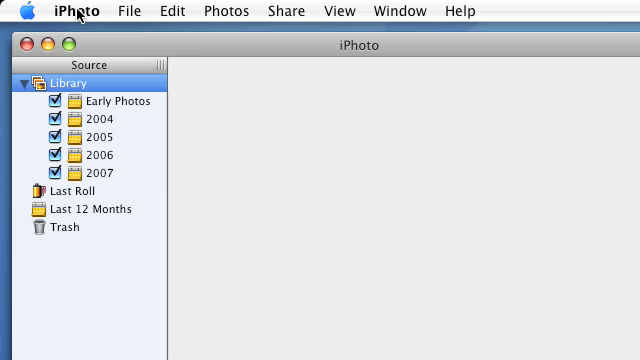
mouse_move(96, 46)
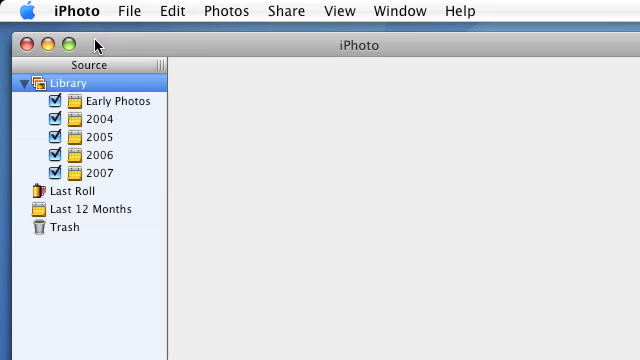
mouse_move(120, 52)
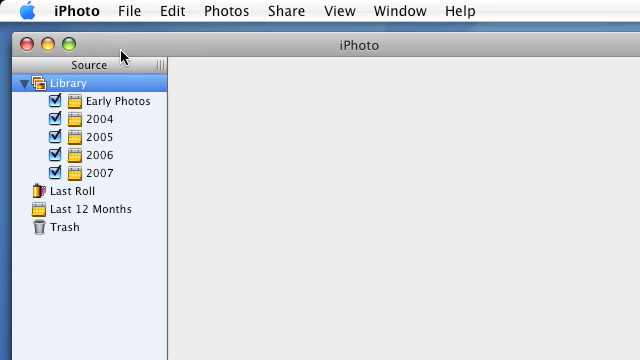
- Close the iPhoto library window so the Finder home folder shows
click(40, 12)
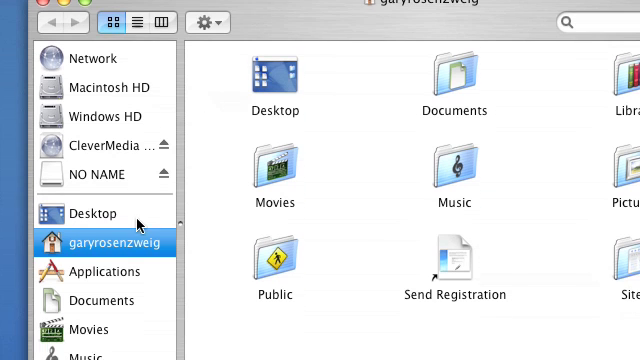
- Launch Image Capture from the Applications folder in Finder
click(140, 22)
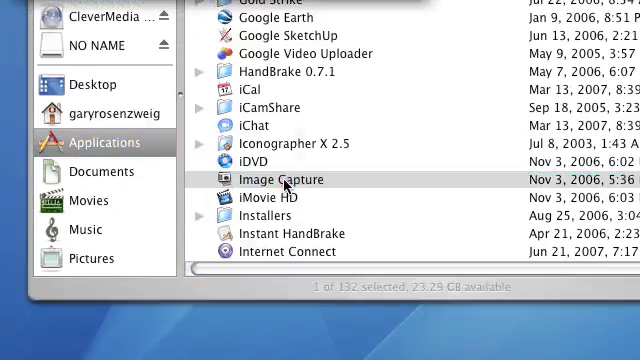
double_click(280, 180)
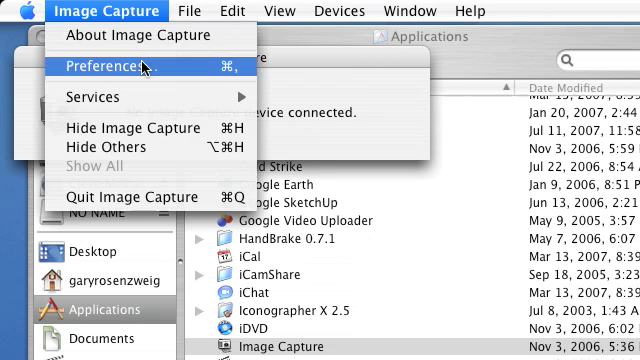
- In Preferences, set 'When a camera is connected, open' to No application
click(108, 68)
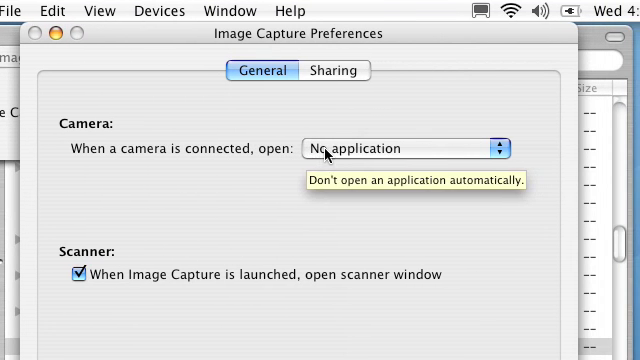
click(410, 148)
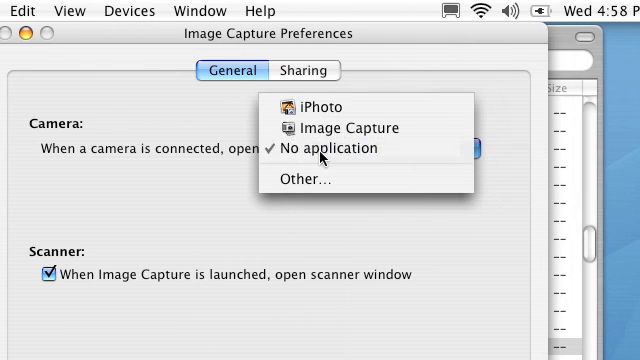
click(344, 148)
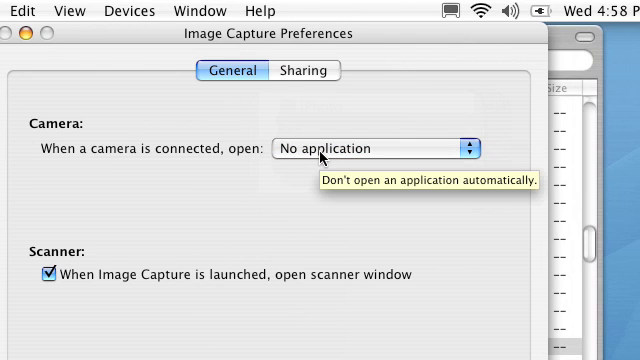